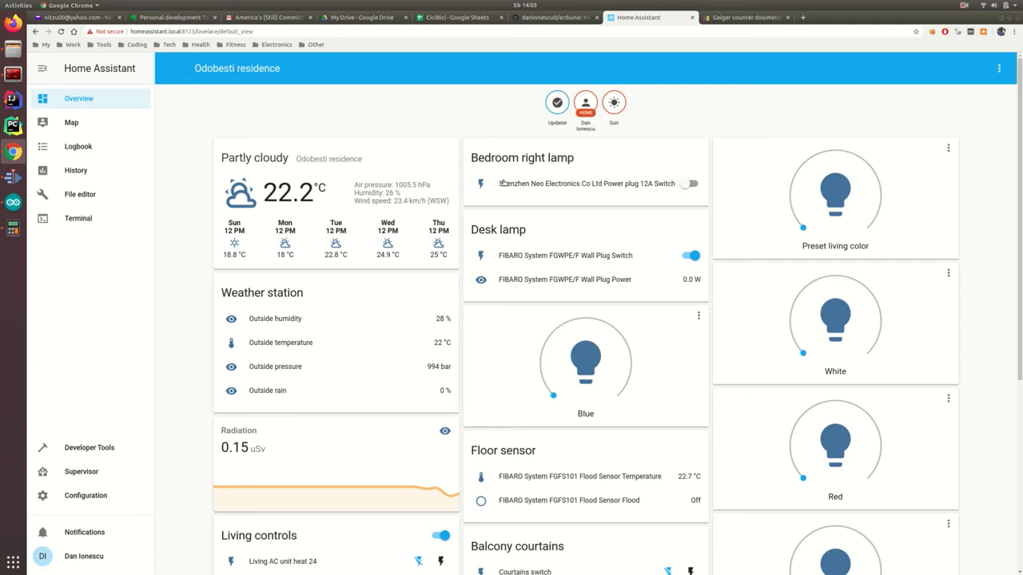
mouse_move(454, 137)
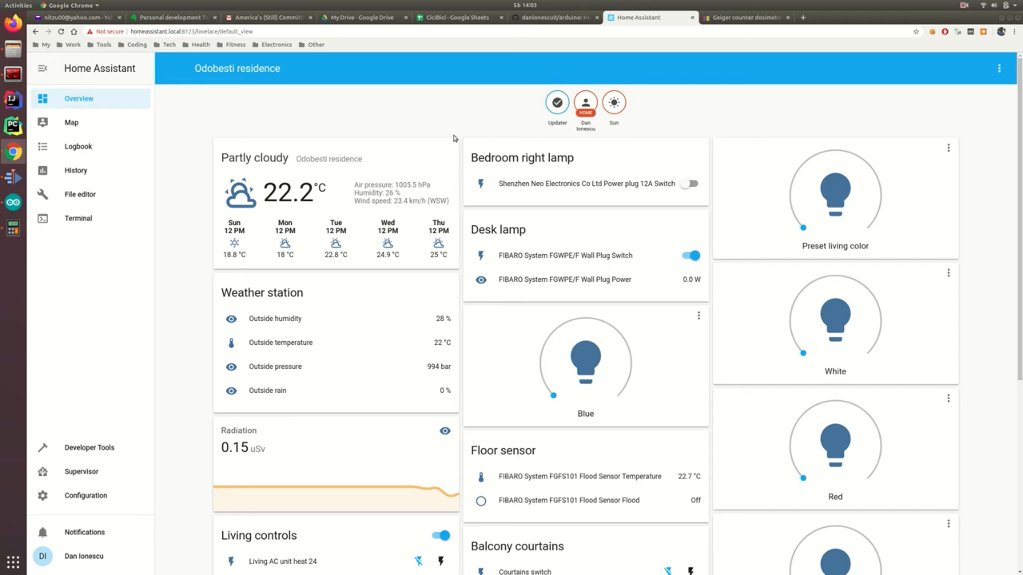
mouse_move(501, 104)
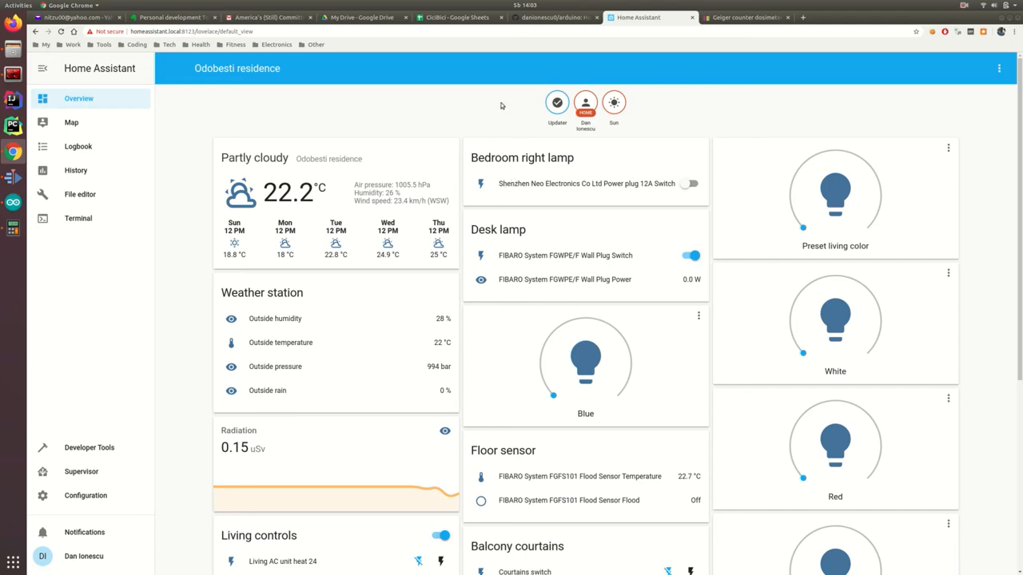
Step: Switch between Chrome tabs to reach the Arduino IDE 1.8.12 download page
click(743, 17)
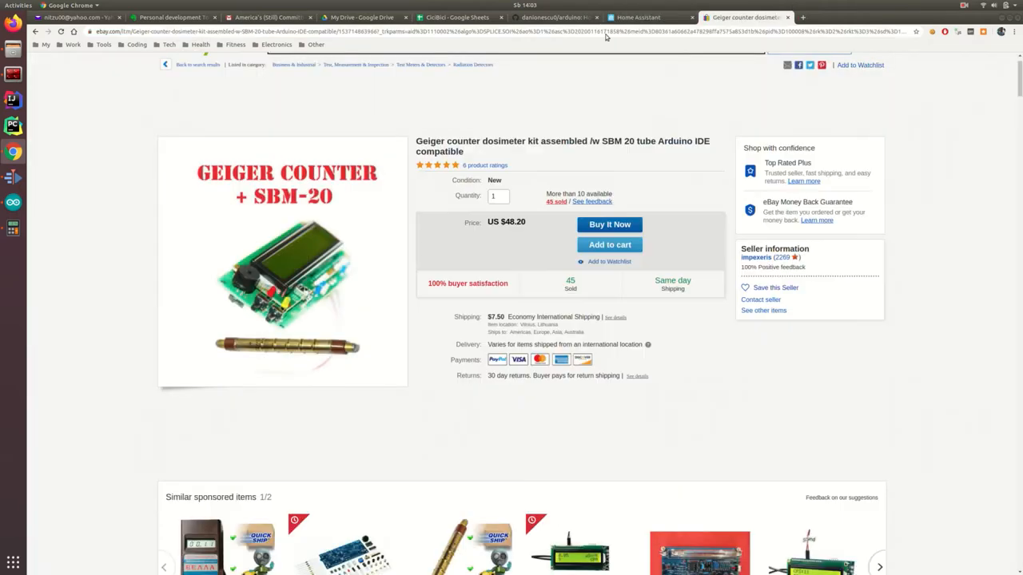
click(647, 17)
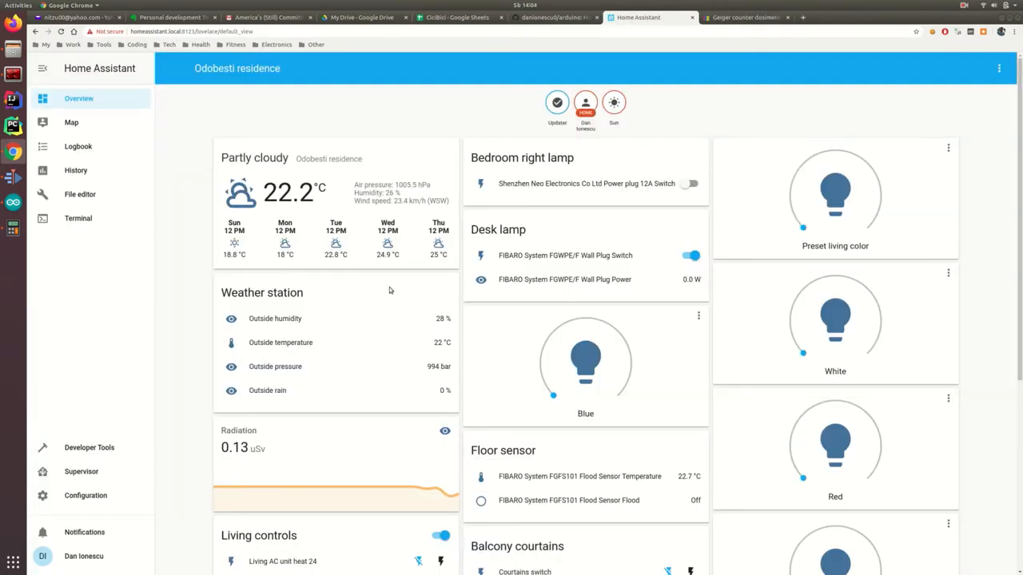
mouse_move(387, 286)
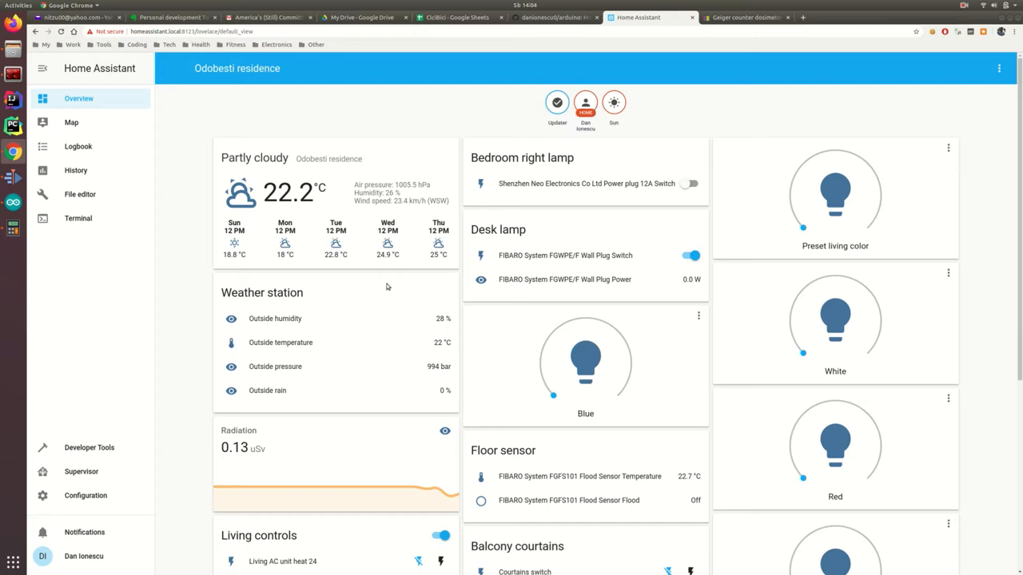
mouse_move(280, 468)
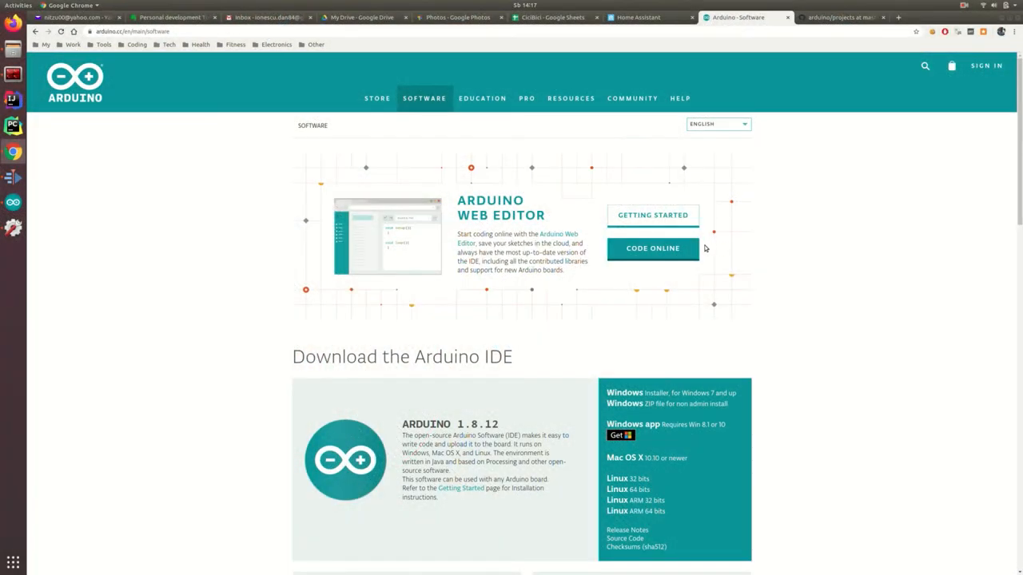
mouse_move(797, 2)
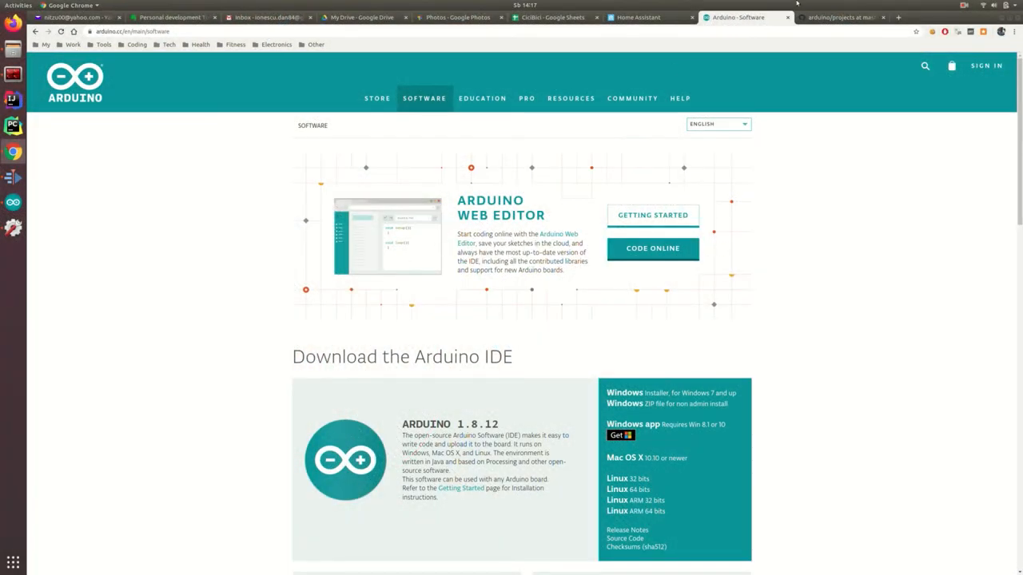
Step: Switch to the GitHub arduino/projects tab listing the HASSGeigerIntegration folder
click(851, 16)
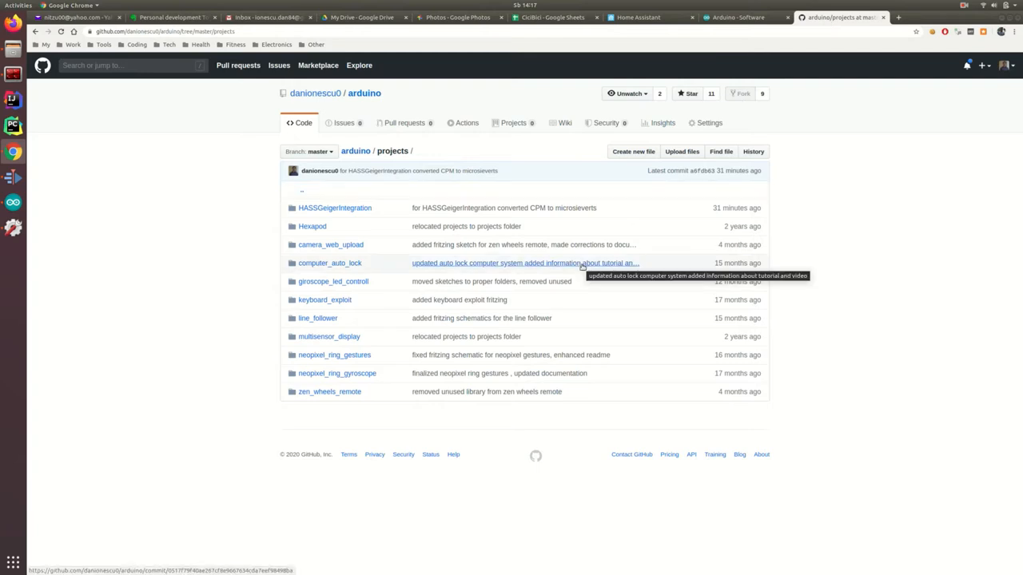
mouse_move(591, 285)
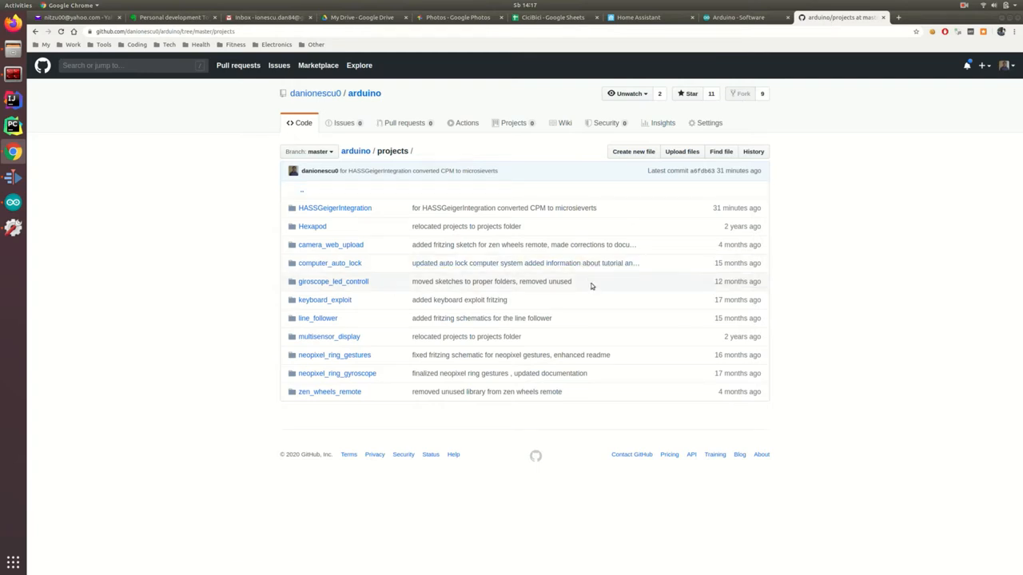
mouse_move(679, 113)
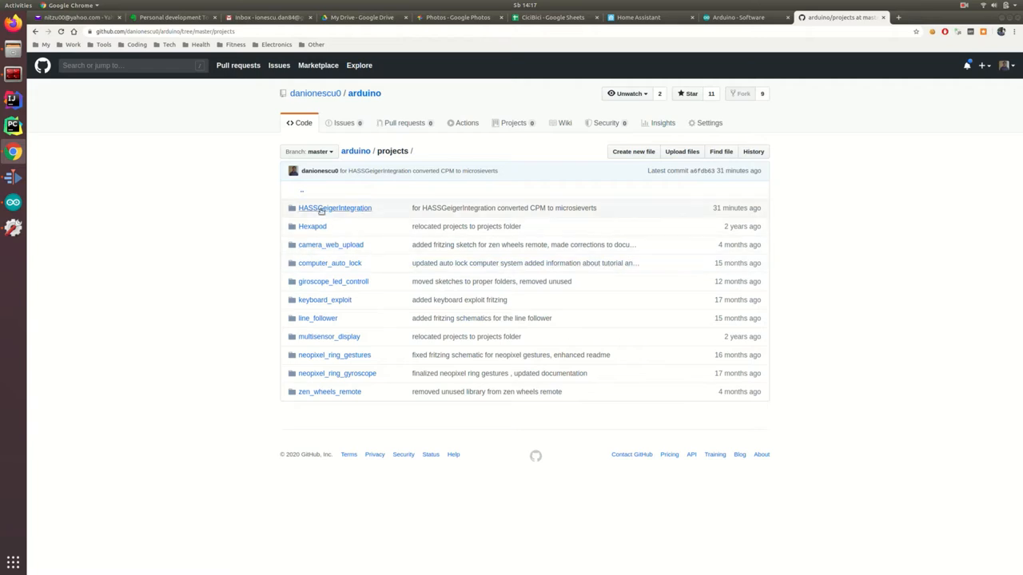
mouse_move(348, 209)
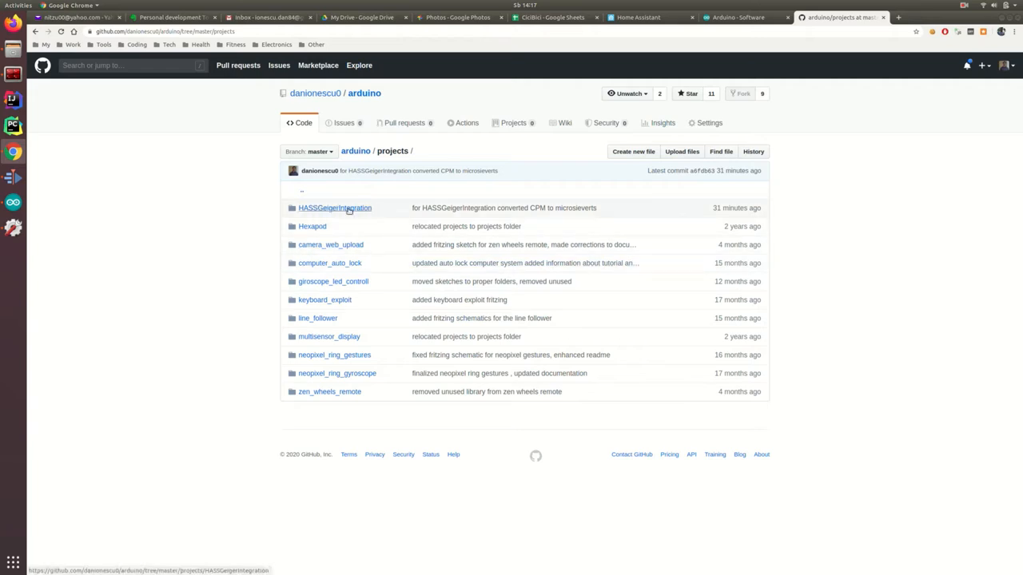
mouse_move(361, 209)
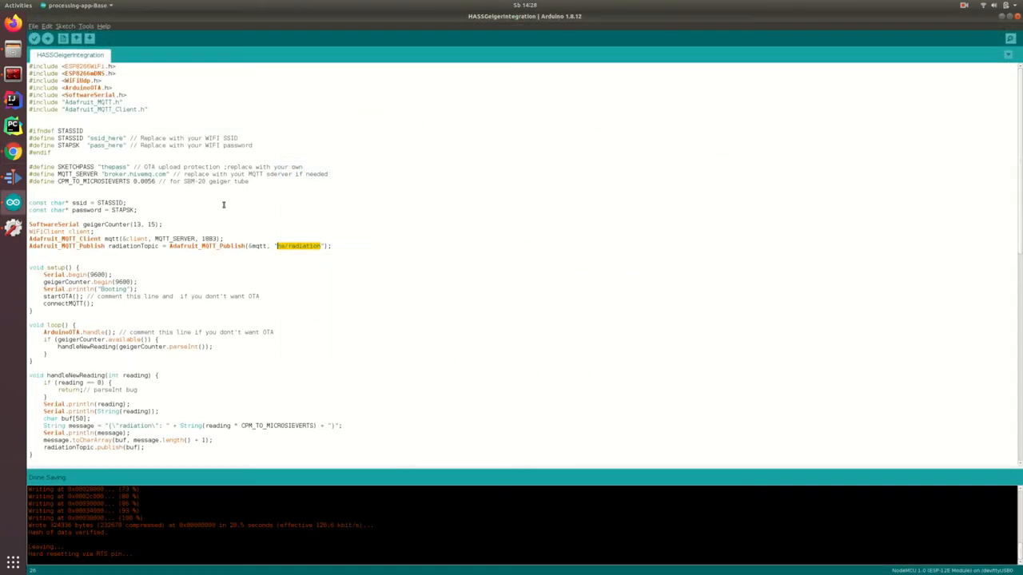
mouse_move(240, 243)
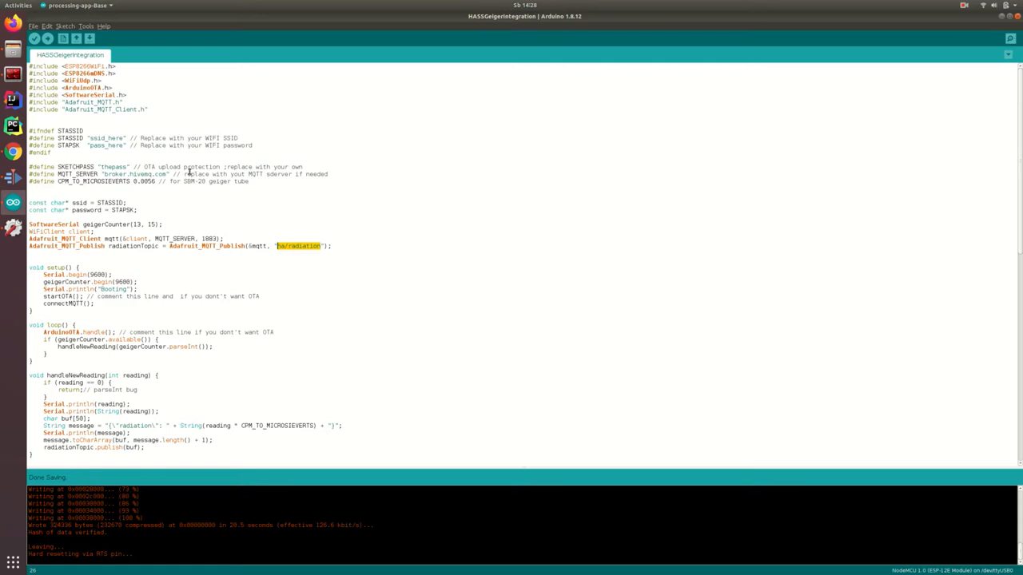
mouse_move(182, 182)
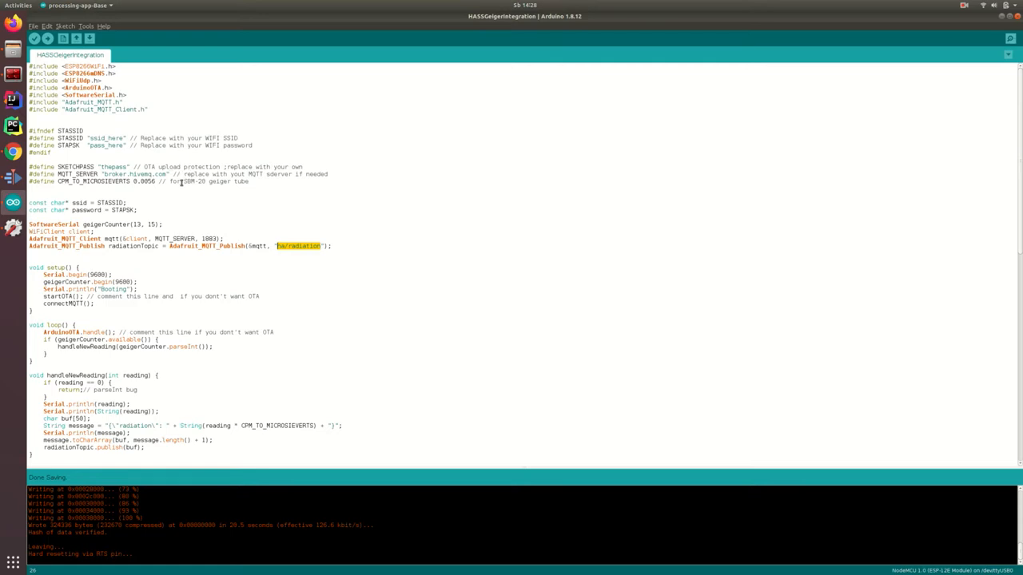
mouse_move(162, 174)
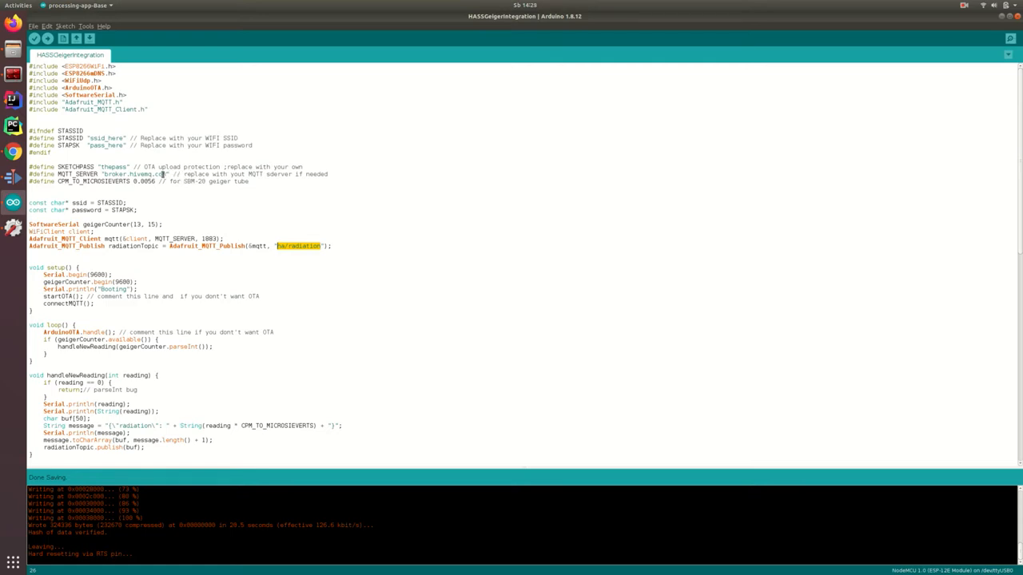
Step: Open the File menu of the HASSGeigerIntegration sketch in Arduino IDE
click(38, 29)
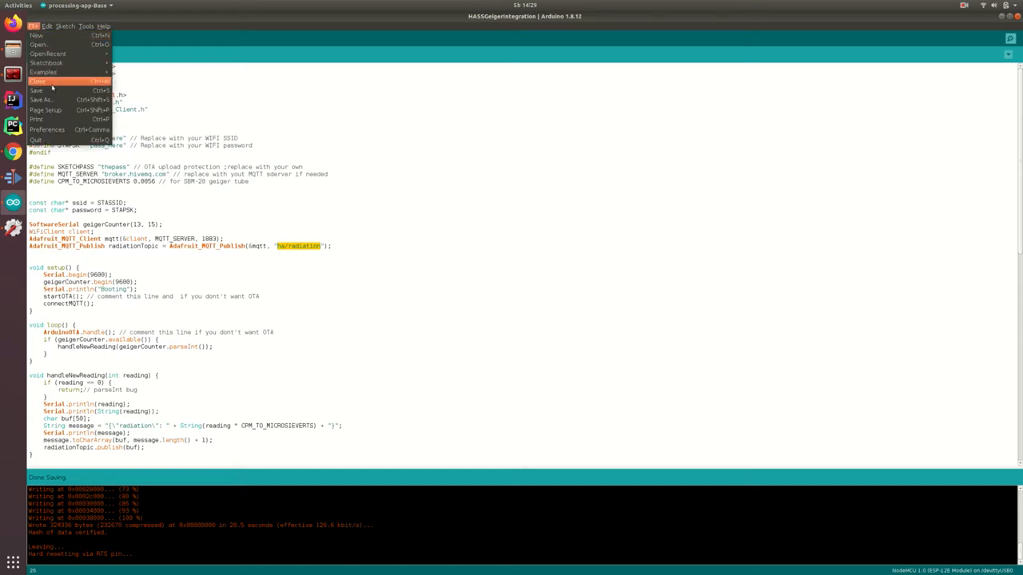
Step: Check the additional boards manager URL in Preferences, then close the window
click(44, 130)
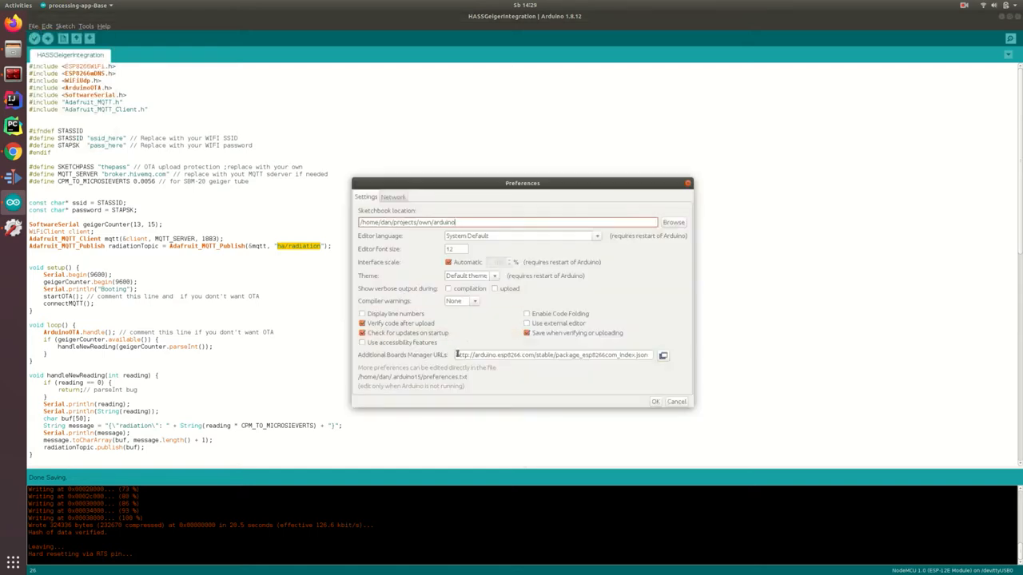
triple_click(555, 355)
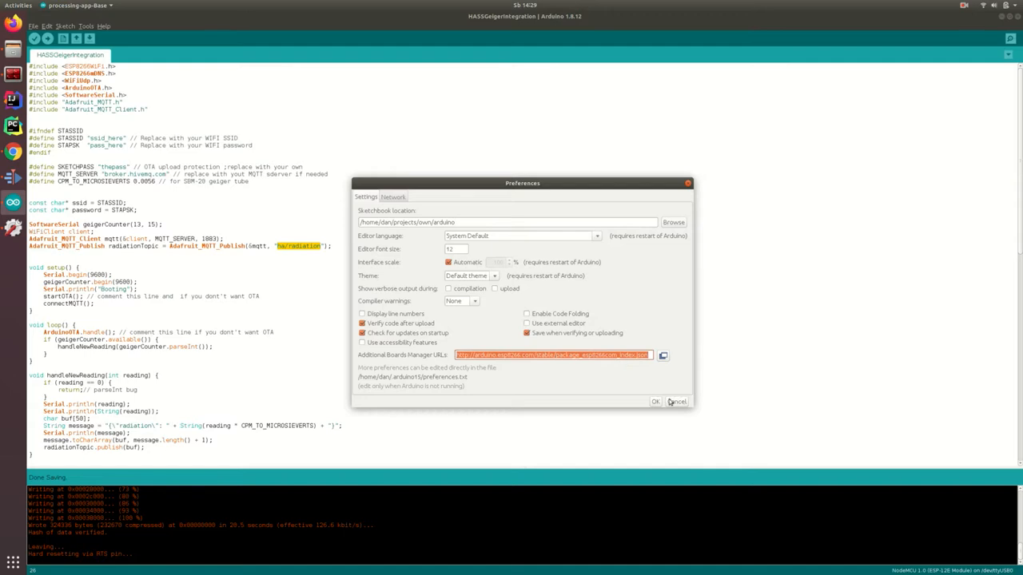
click(655, 401)
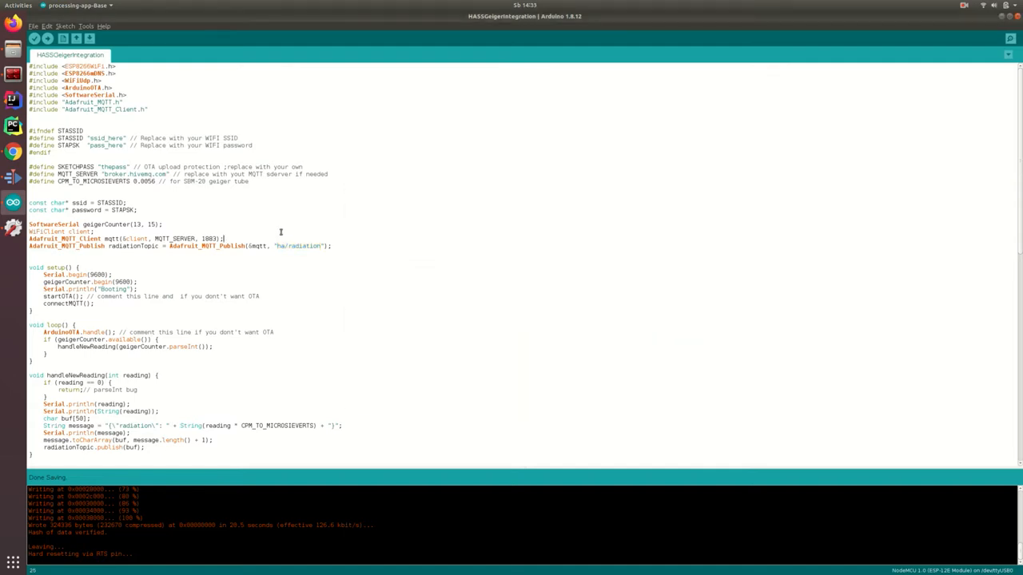
mouse_move(272, 230)
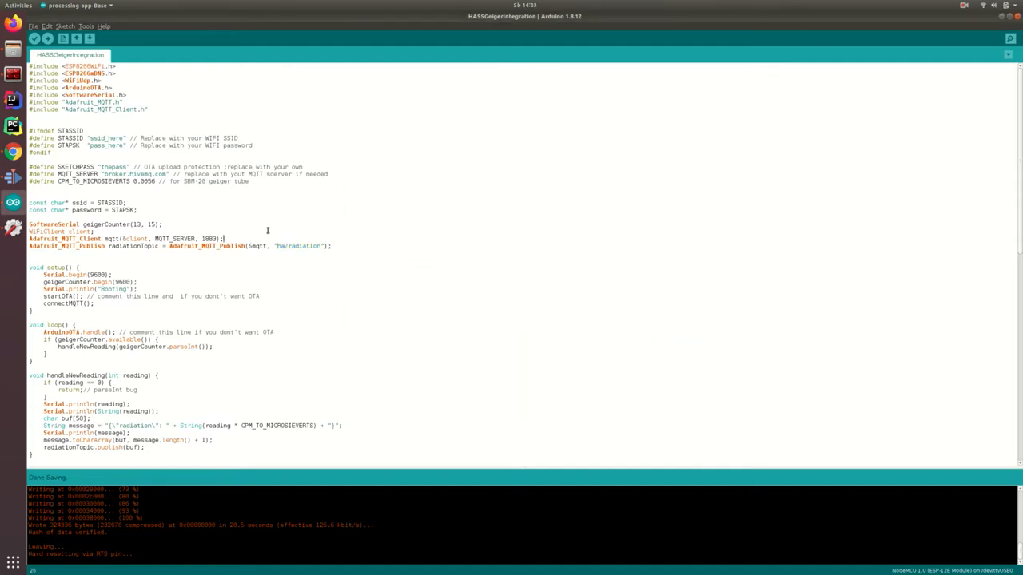
mouse_move(86, 94)
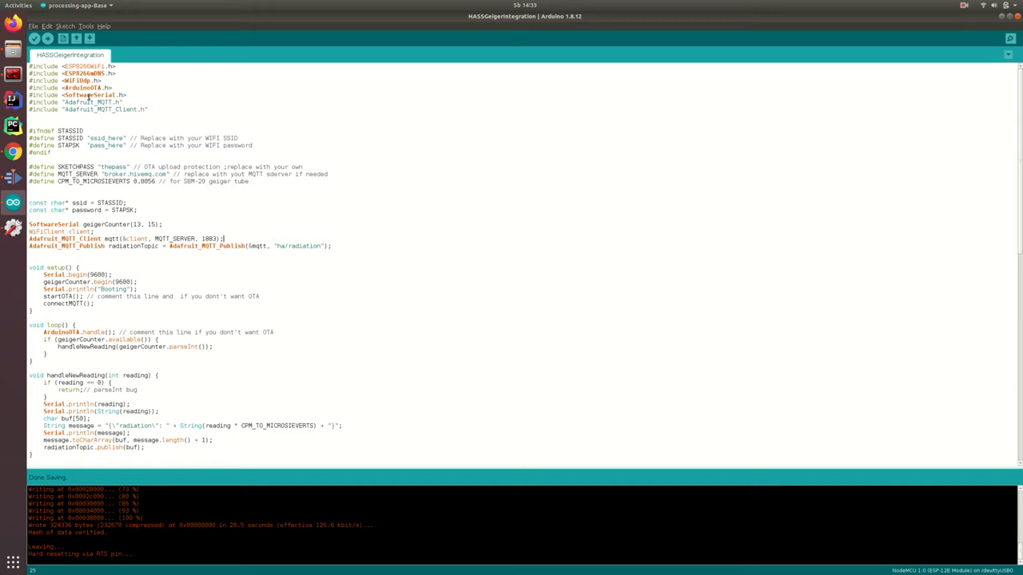
Step: Search the Library Manager for Adafruit_MQTT and confirm version 1.0.3 is installed
double_click(89, 101)
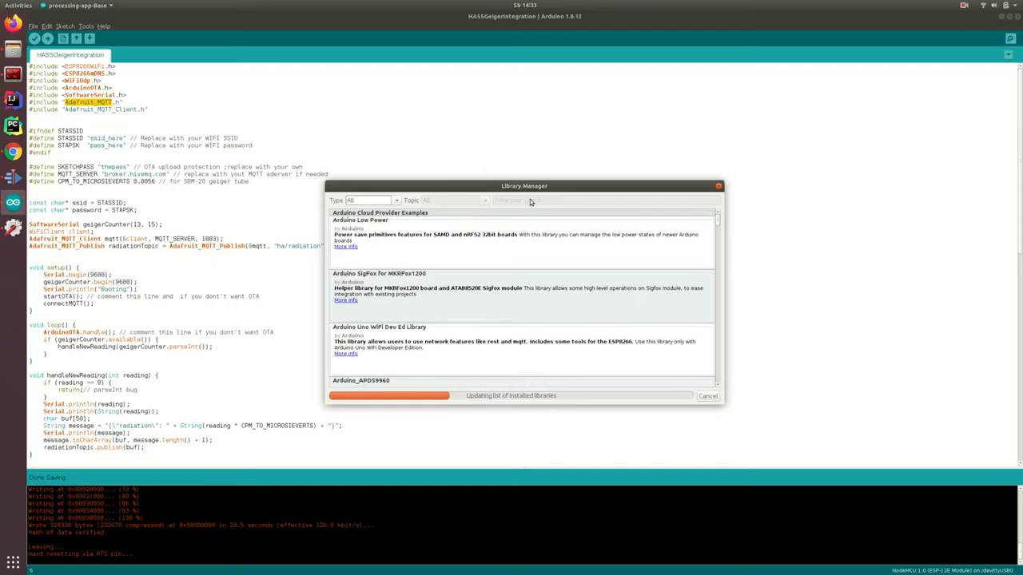
text(Adafruit_MQTT)
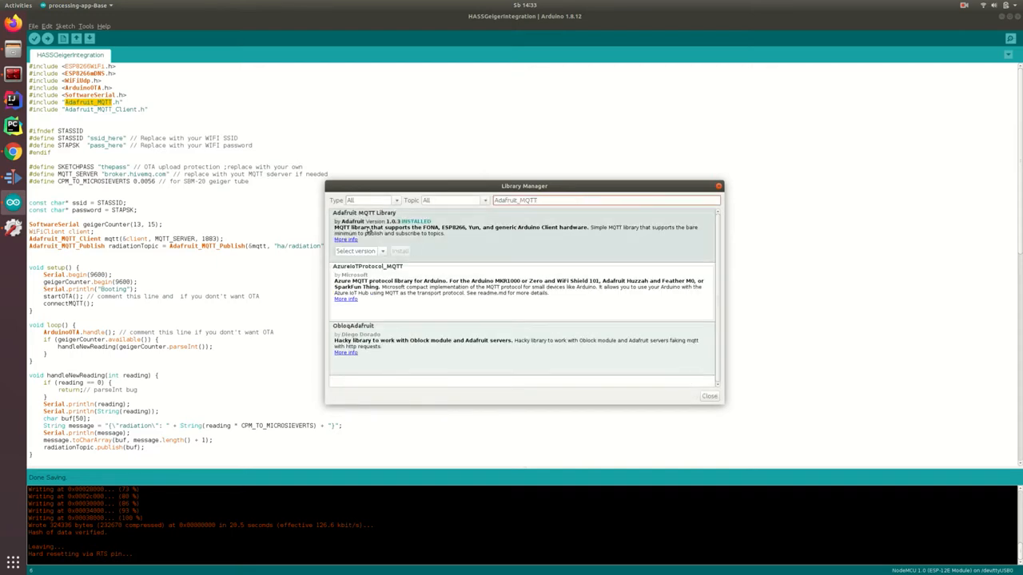
click(707, 397)
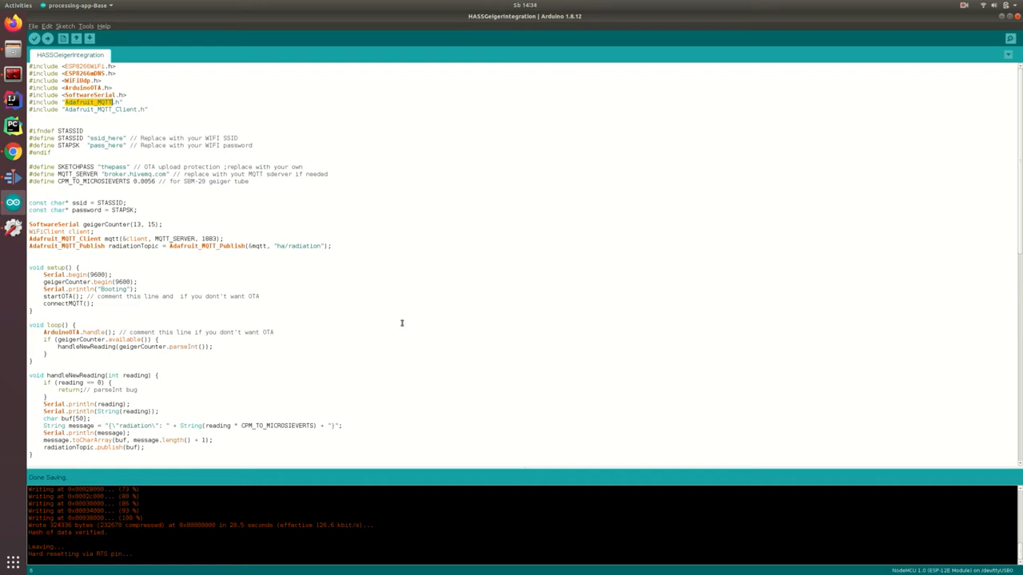
mouse_move(237, 249)
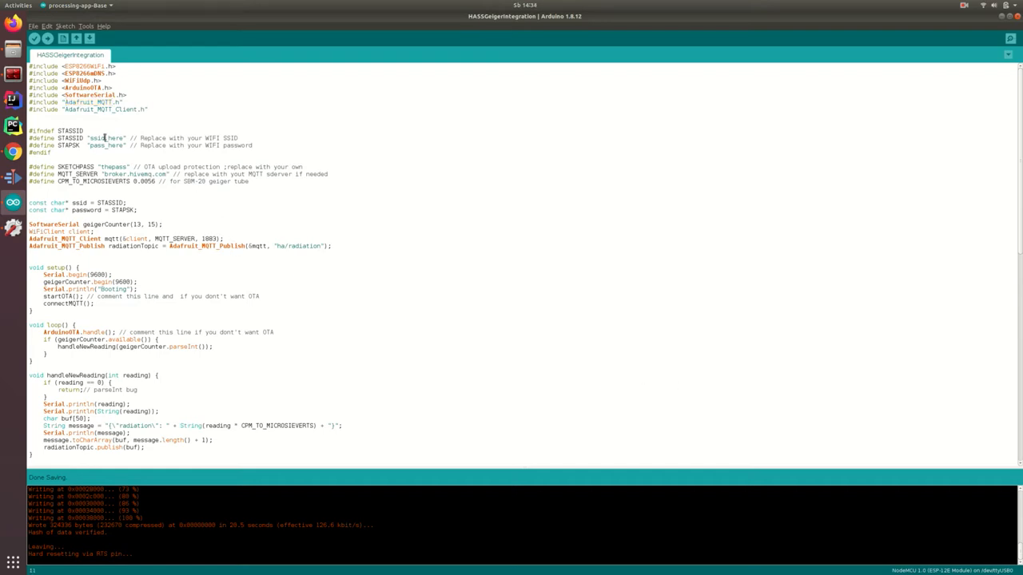
double_click(104, 146)
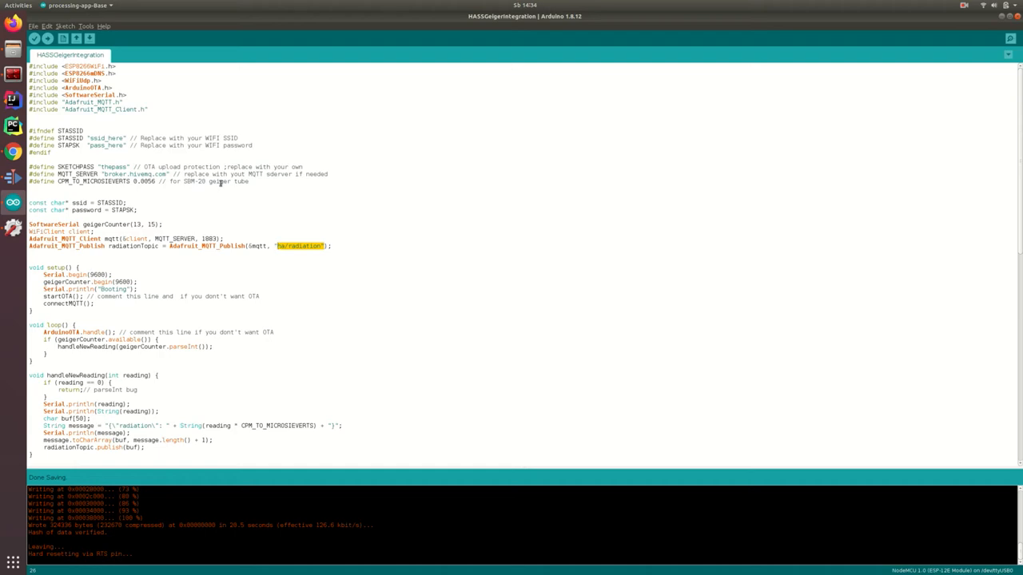
click(85, 26)
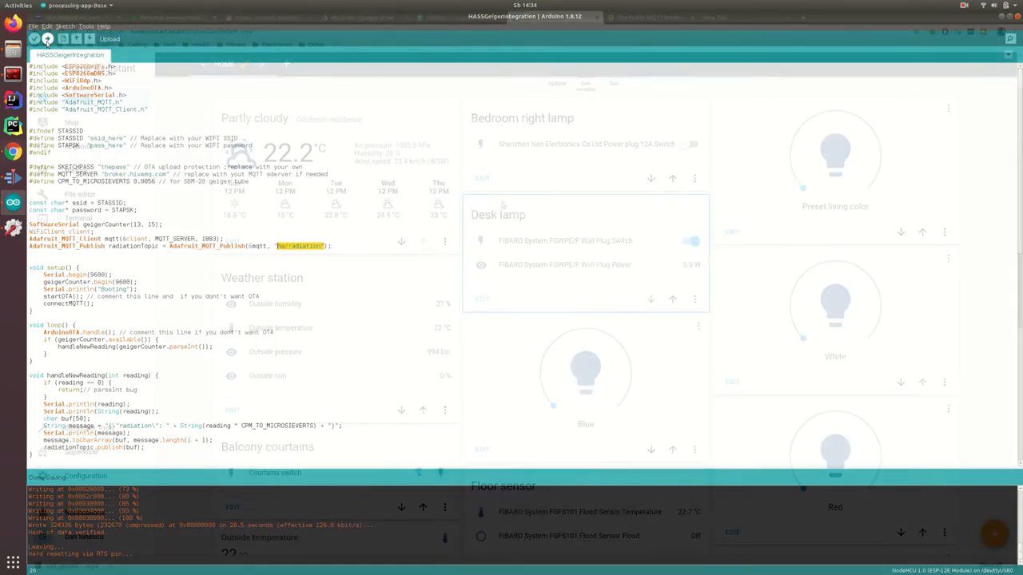
click(561, 17)
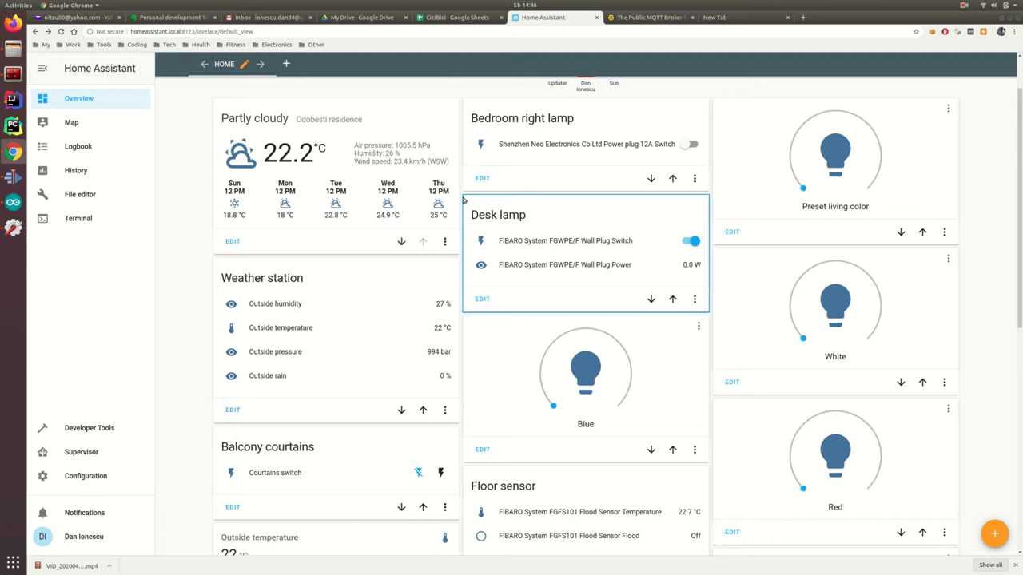
Step: Switch to the HiveMQ tab showing broker.hivemq.com on TCP port 1883
click(647, 18)
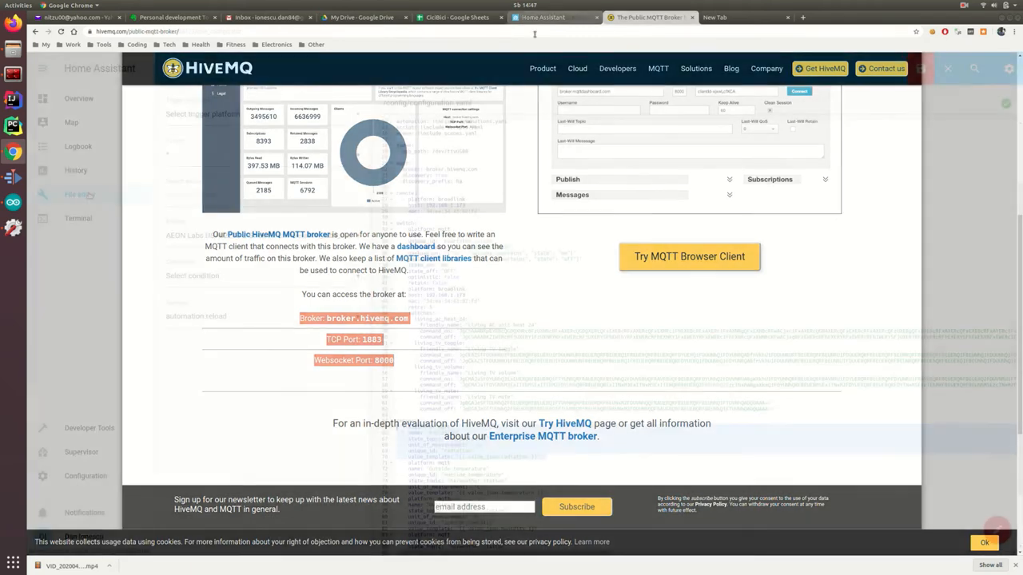
Step: Review the hivemq mqtt and Radiation sensor blocks, save configuration.yaml, and go to Server Controls
click(554, 16)
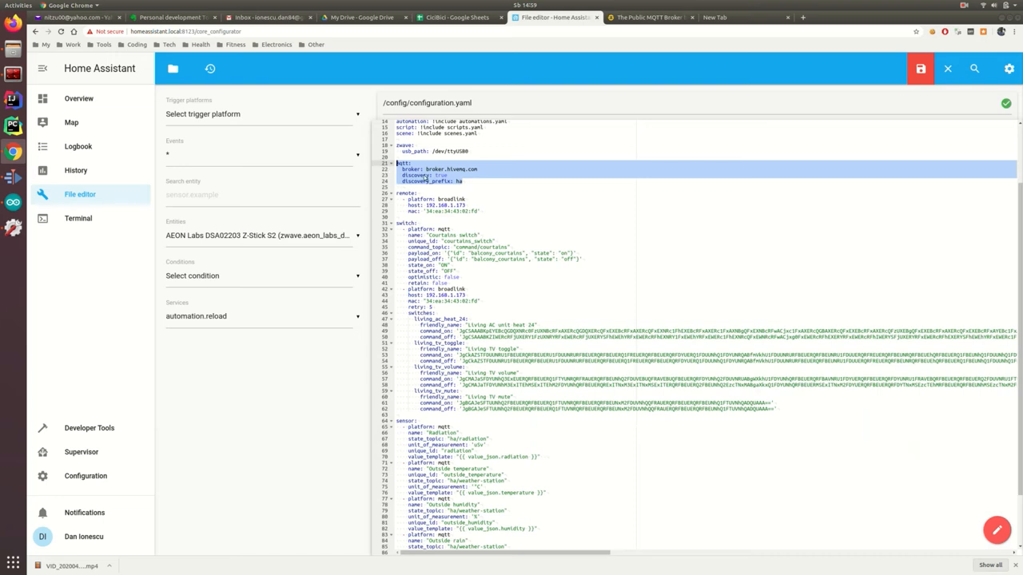
mouse_move(530, 274)
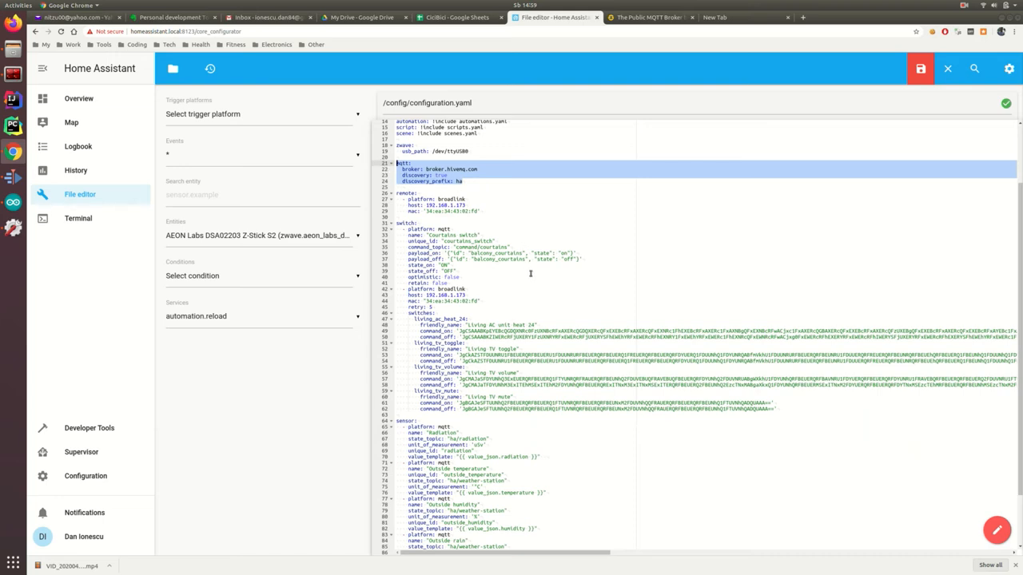
scroll(down, 3)
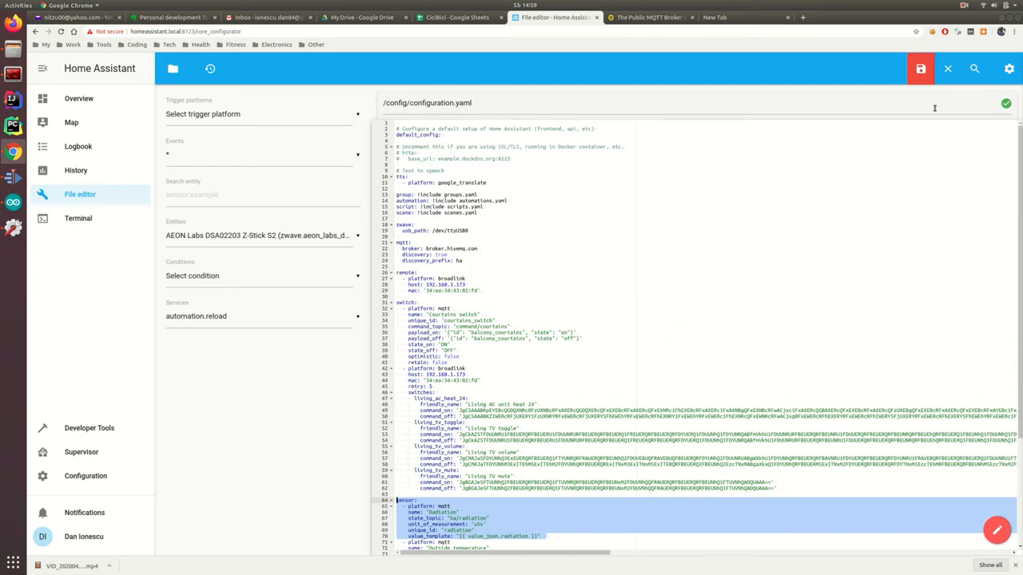
click(922, 65)
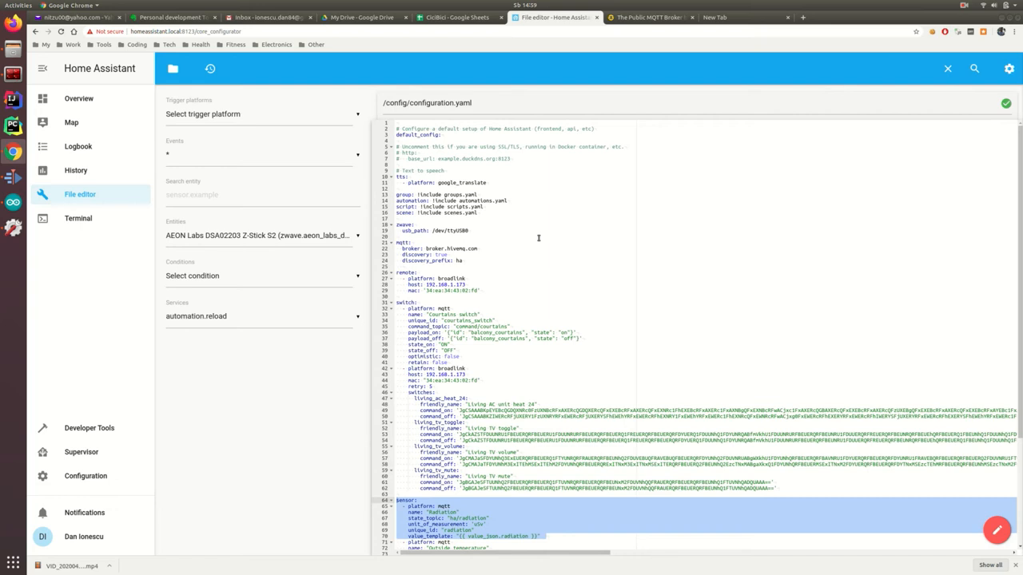
mouse_move(85, 479)
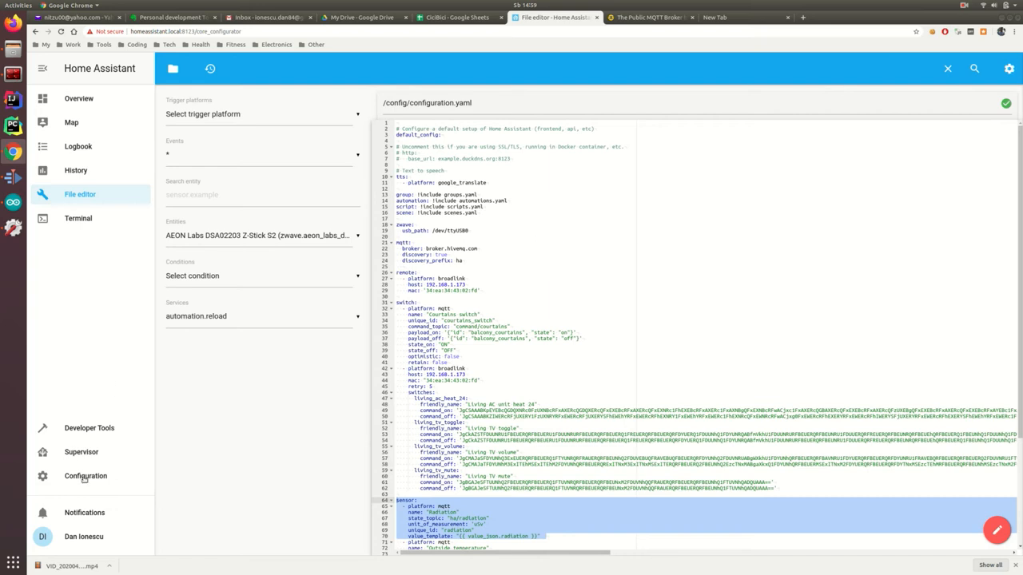
click(84, 476)
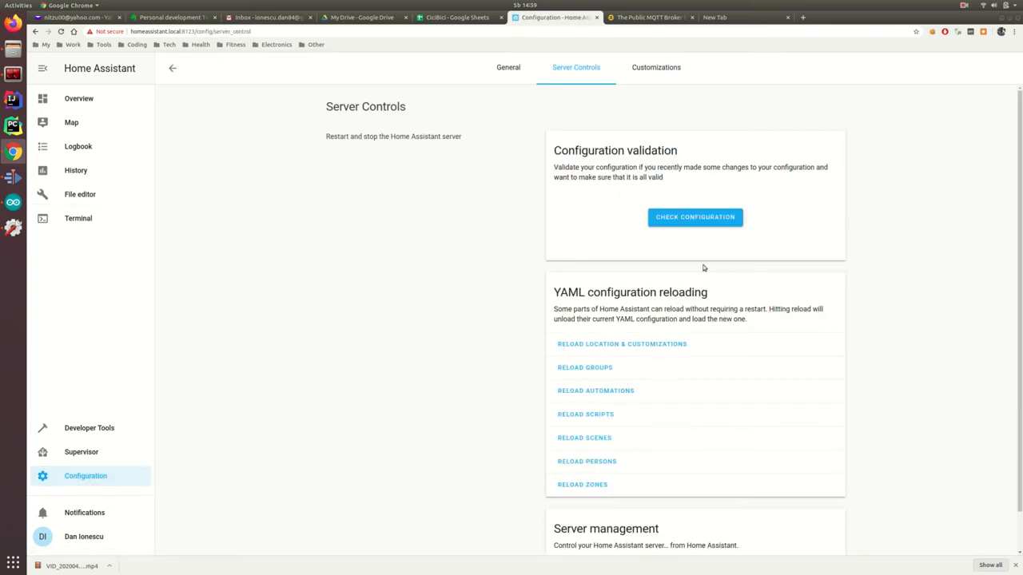
Step: Run Check Configuration to validate the setup, then restart the Home Assistant server
click(695, 217)
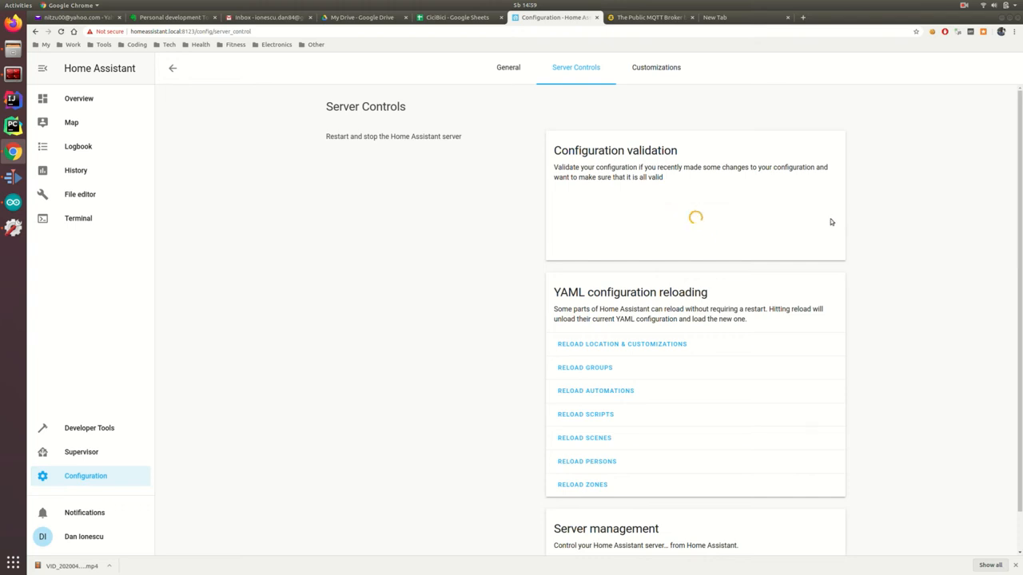
scroll(down, 3)
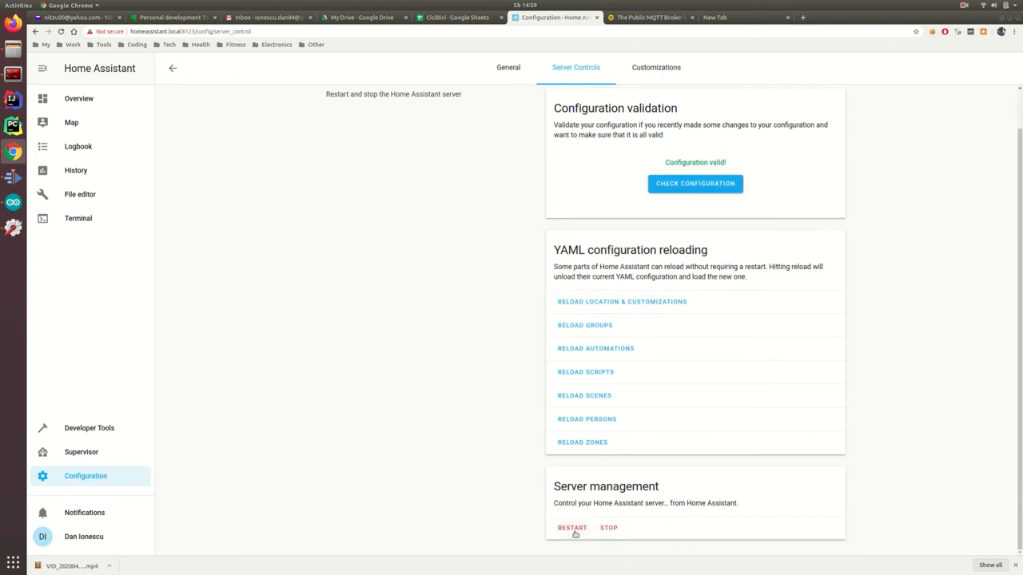
click(78, 98)
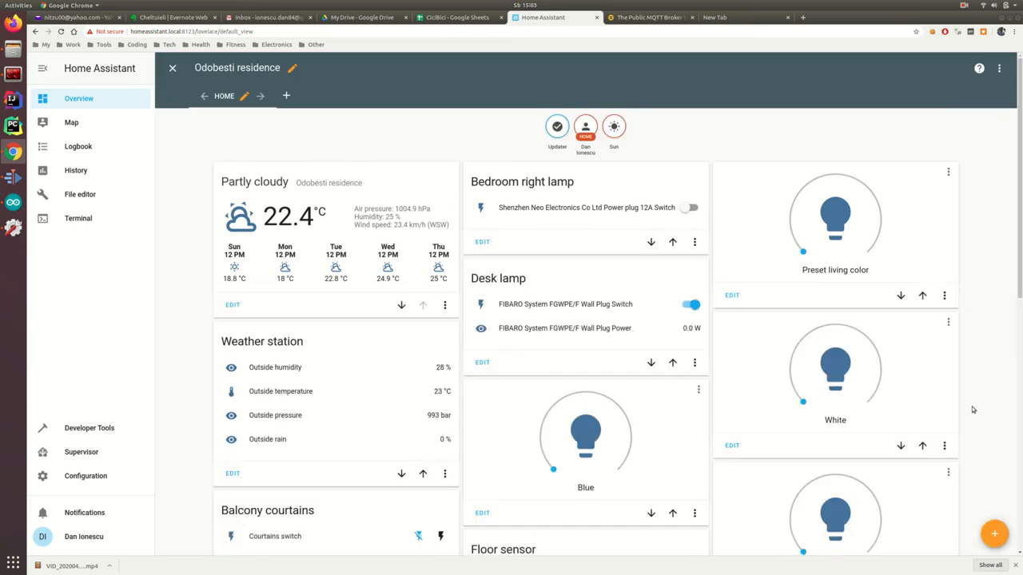
Step: Add a Sensor card for sensor.radiation named 'Radiation' and save it
click(996, 532)
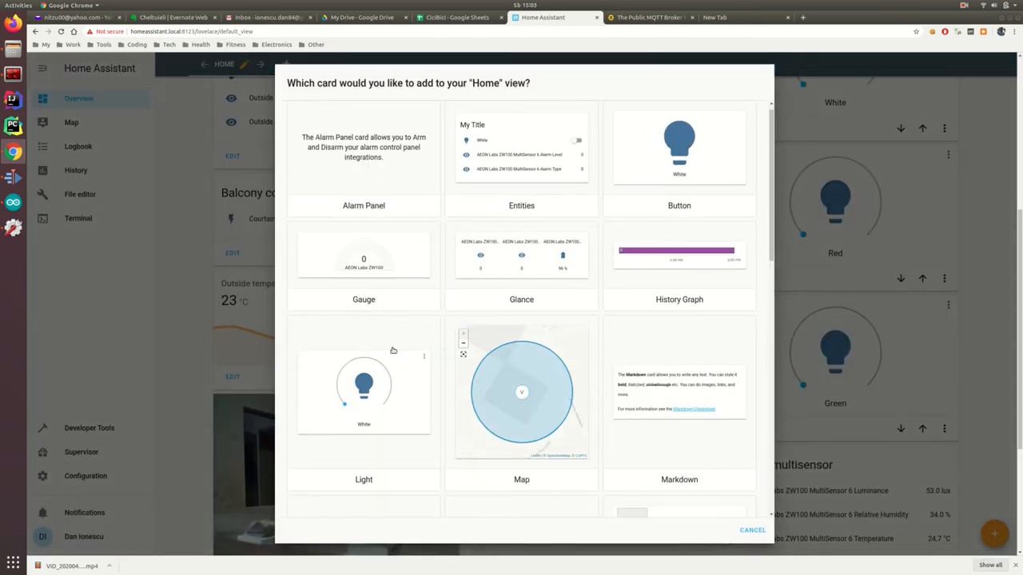
scroll(down, 3)
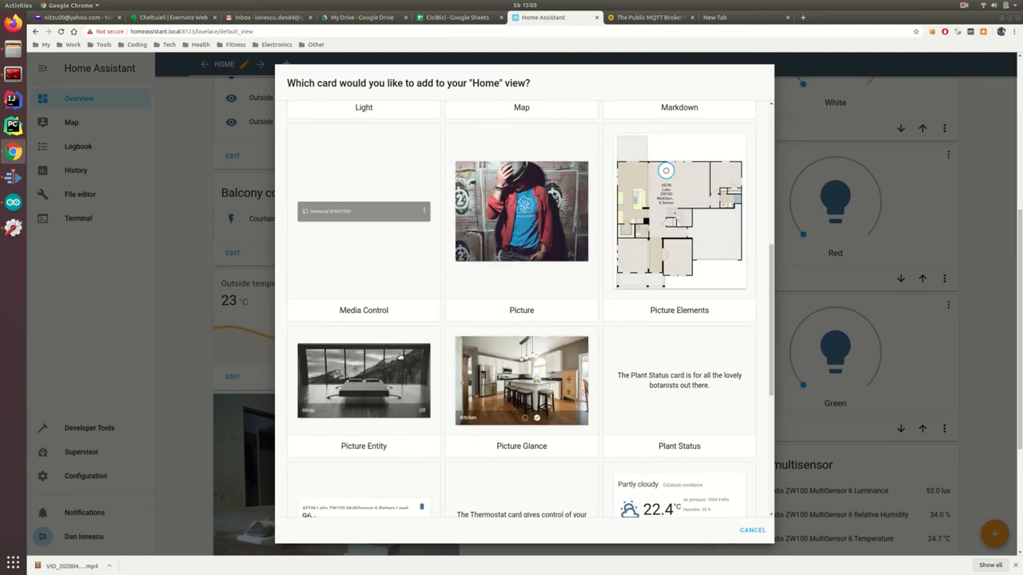
click(362, 499)
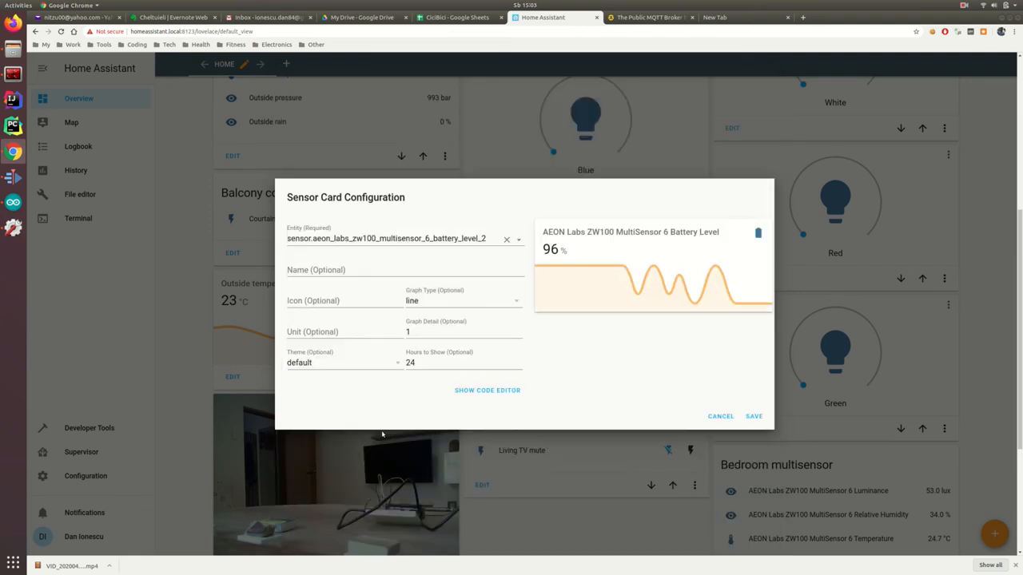
click(392, 238)
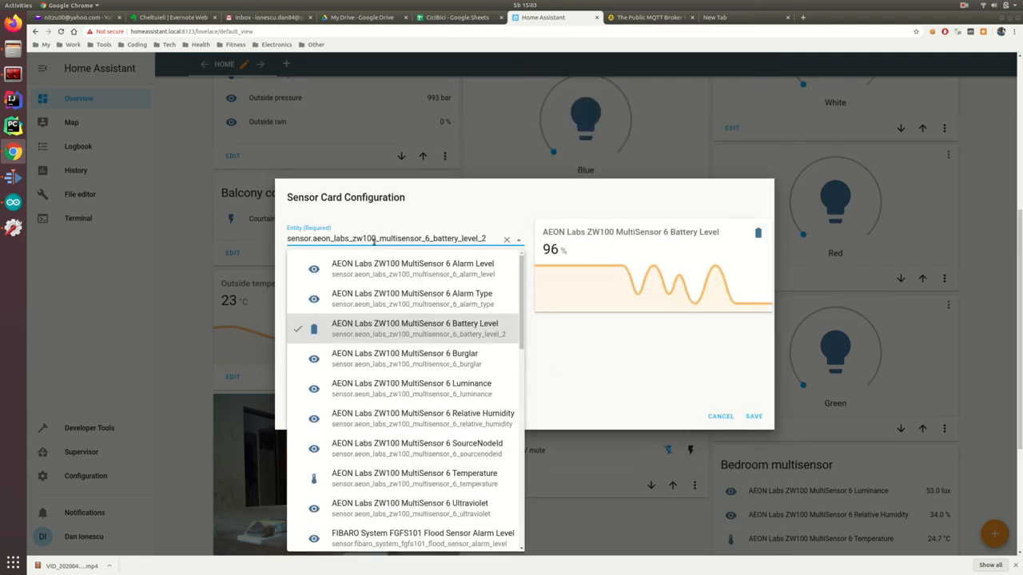
text(rad)
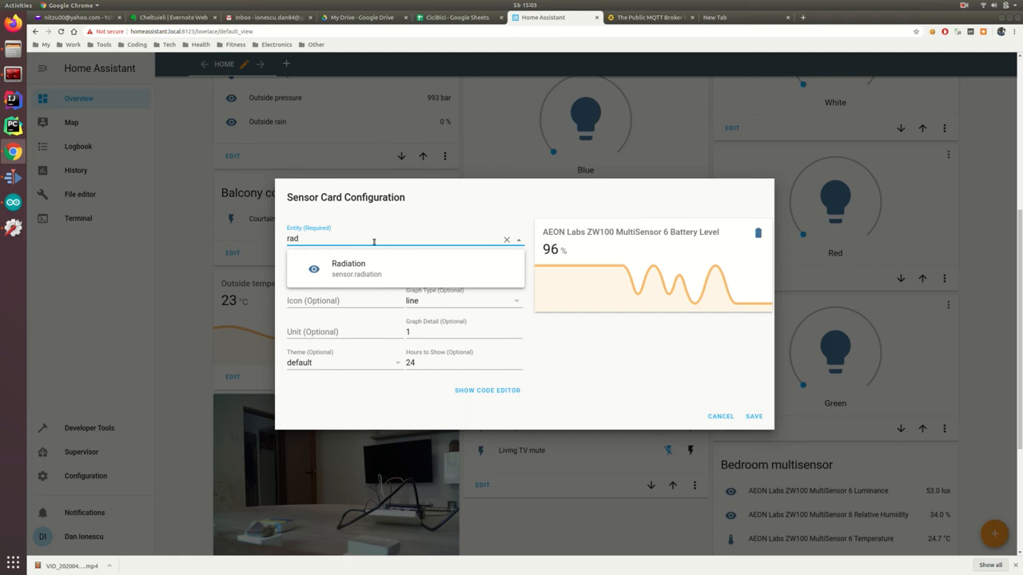
click(355, 268)
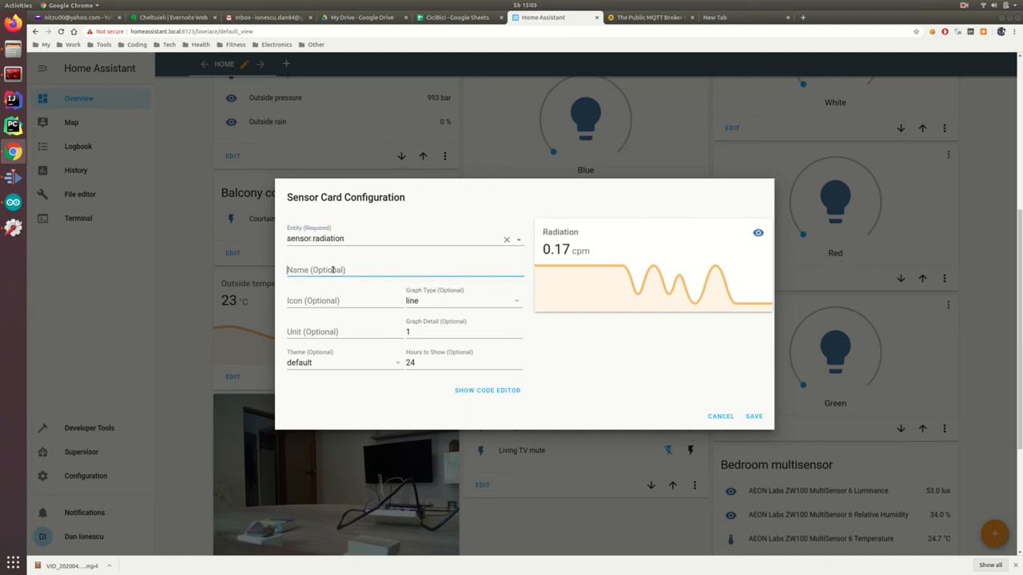
text(Radiation)
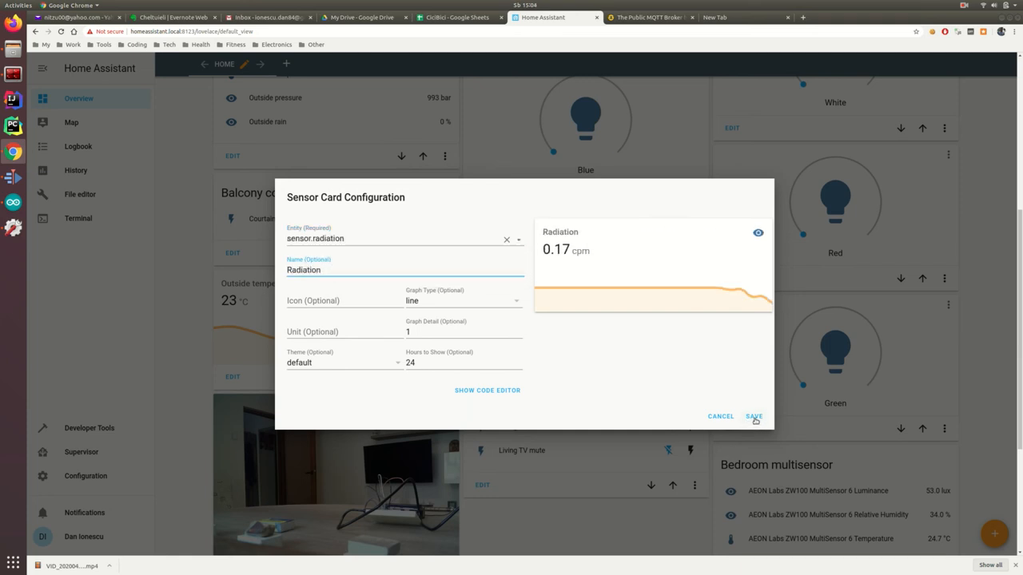
click(756, 417)
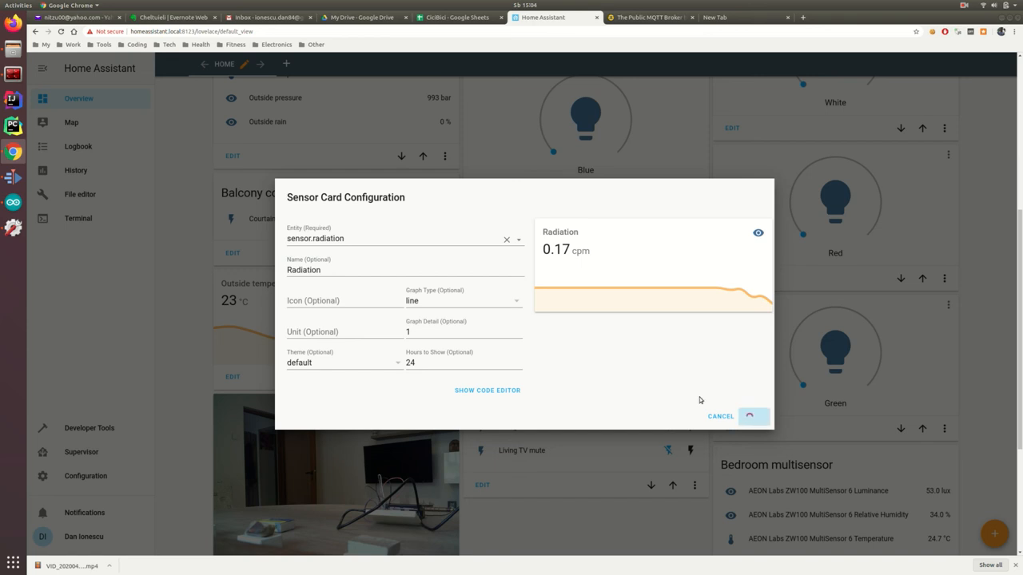
click(755, 415)
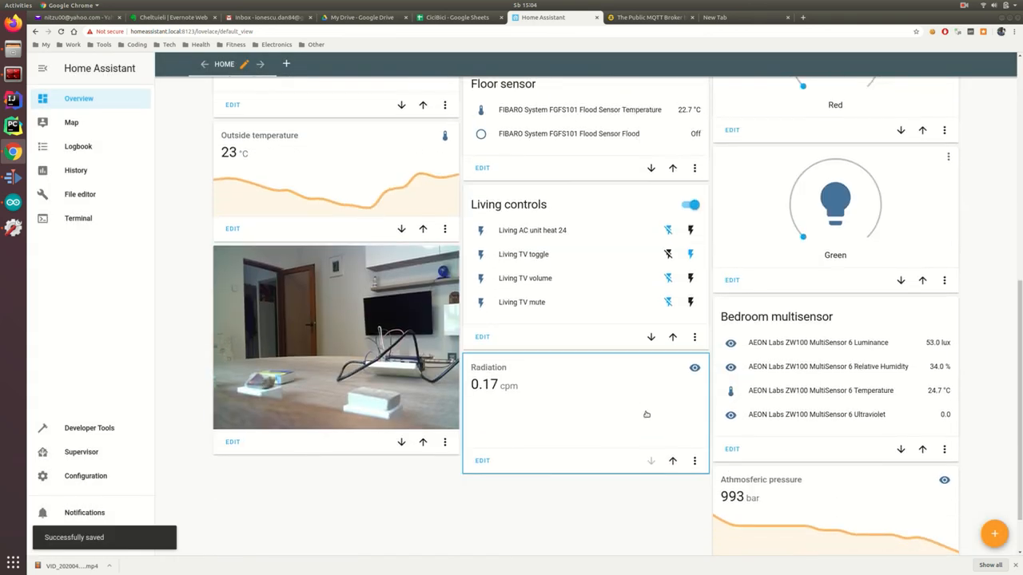